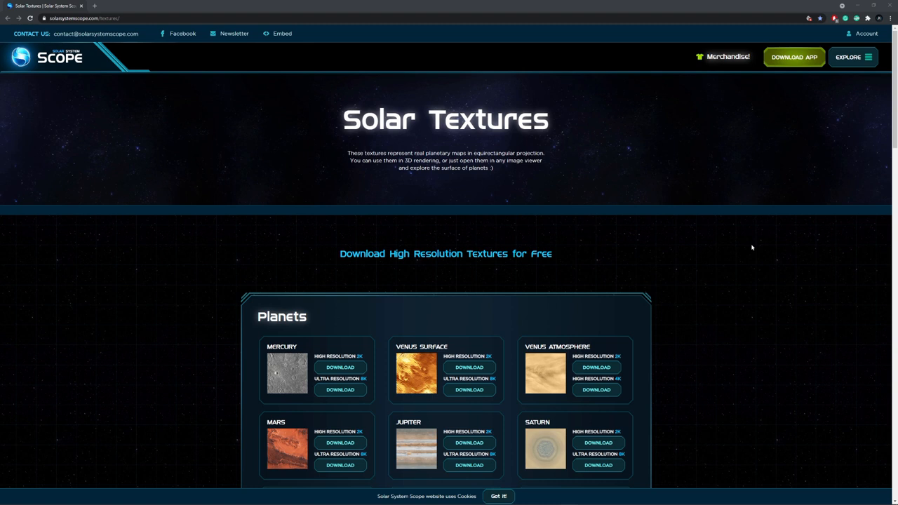
# Download the high-resolution Mercury texture map and save the image to disk
pyautogui.scroll(-3)
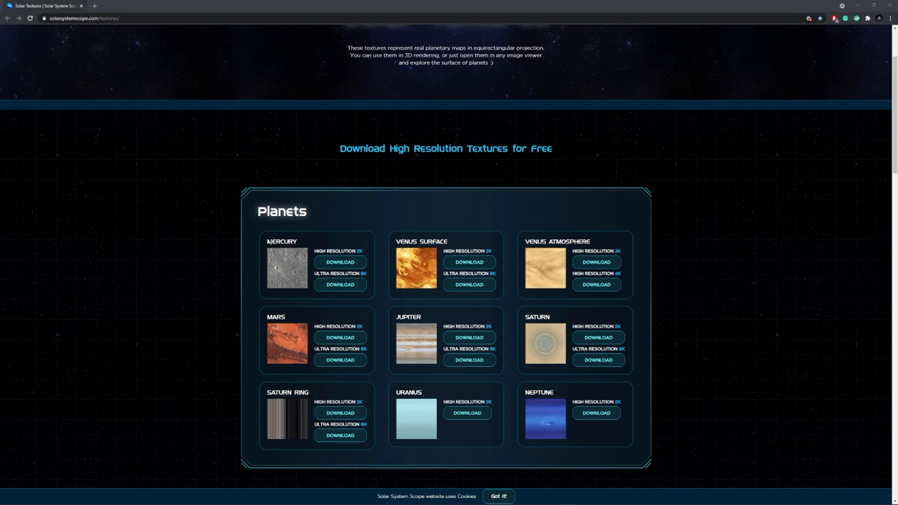
pyautogui.click(340, 284)
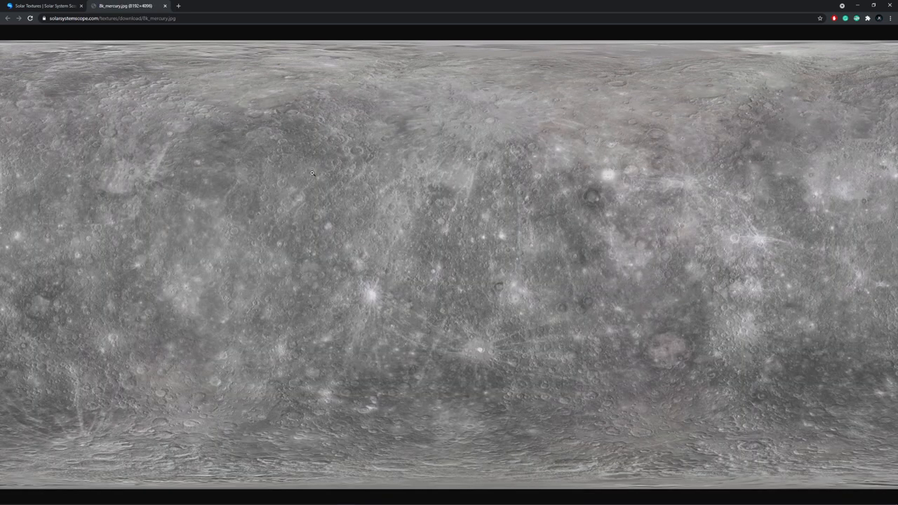
pyautogui.rightClick(312, 174)
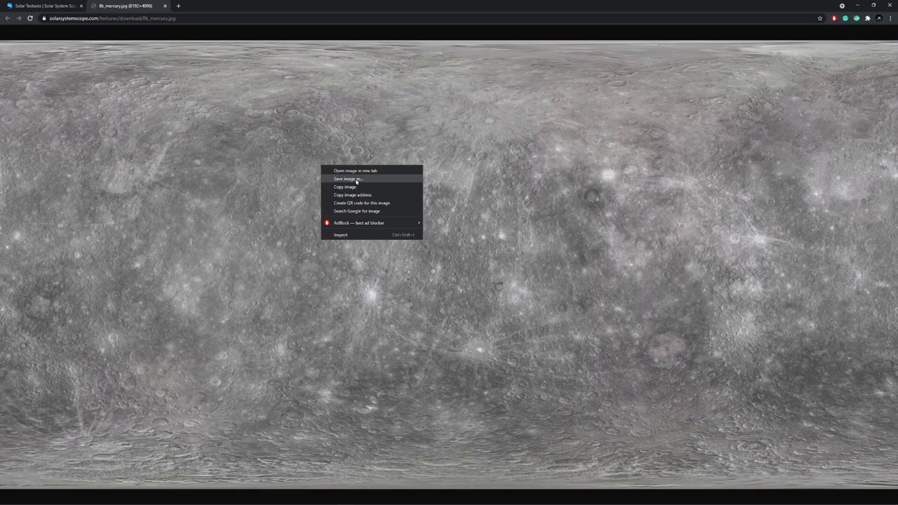
pyautogui.click(345, 179)
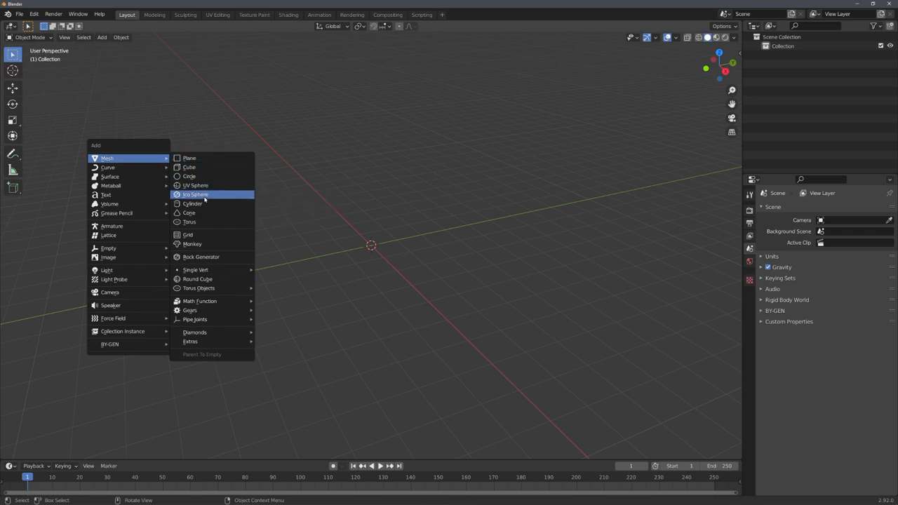
pyautogui.moveTo(196, 194)
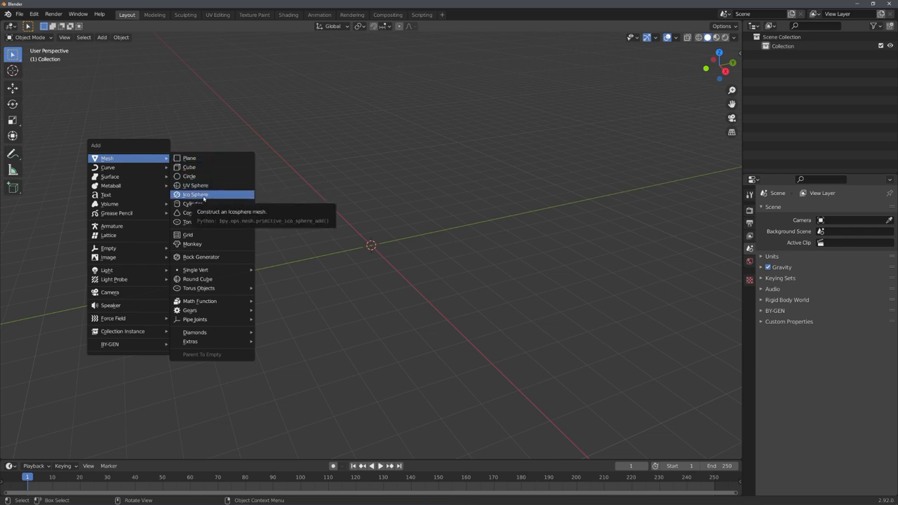
pyautogui.moveTo(197, 278)
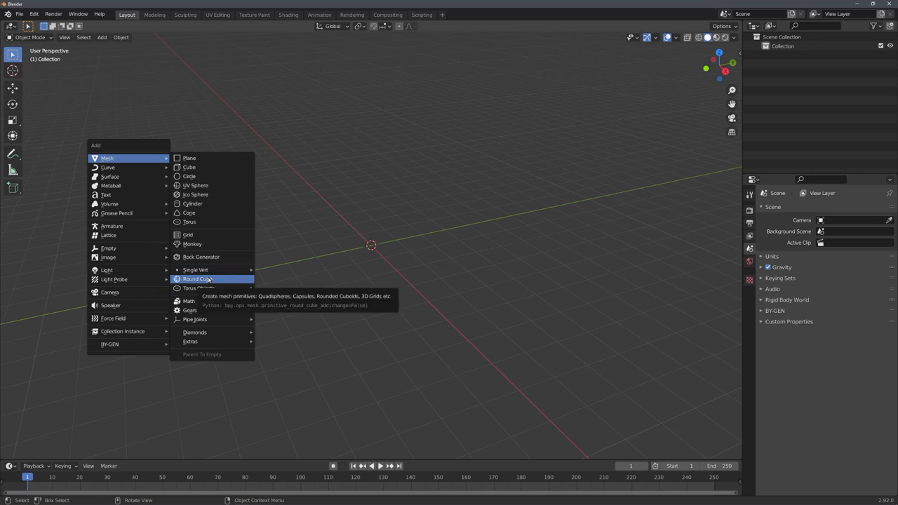
# Add a Round Cube mesh and adjust its operator settings into a smooth sphere
pyautogui.click(197, 278)
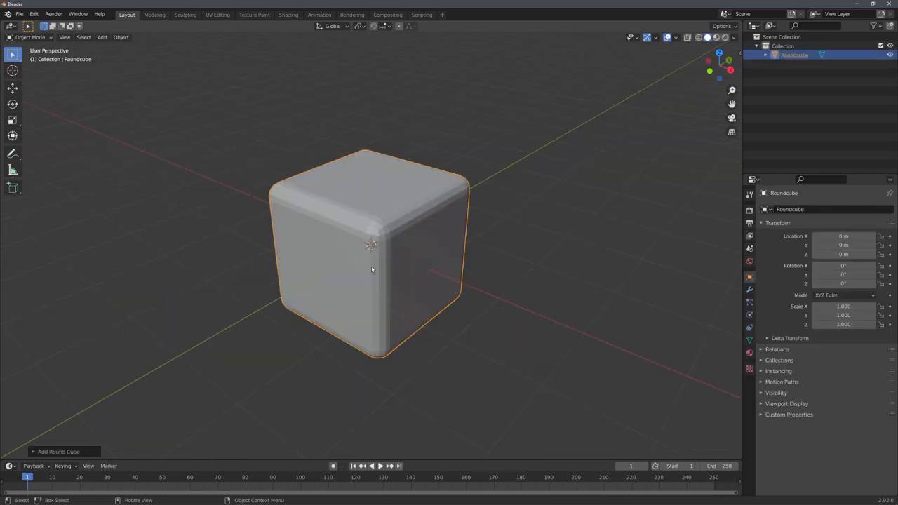
pyautogui.moveTo(371, 249)
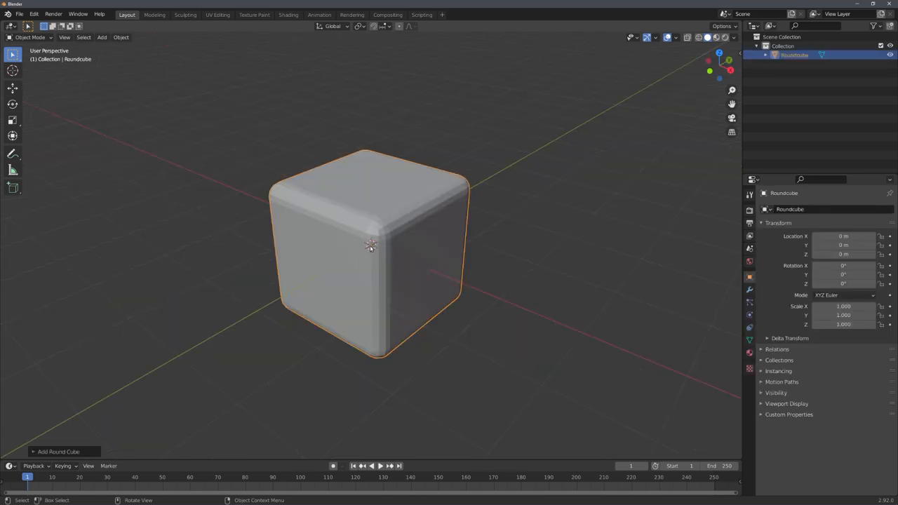
pyautogui.click(59, 452)
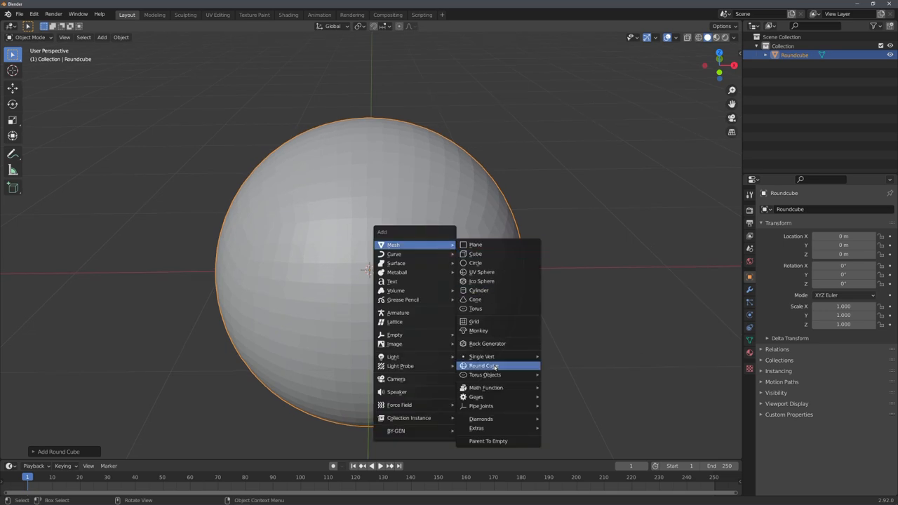
pyautogui.click(485, 365)
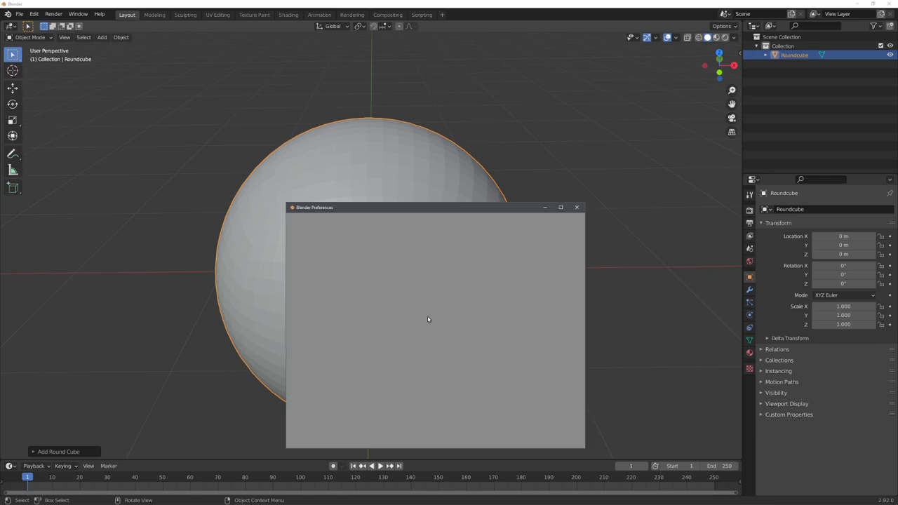
# Show the Add-ons preferences filtered by the search 'extra'
pyautogui.click(303, 295)
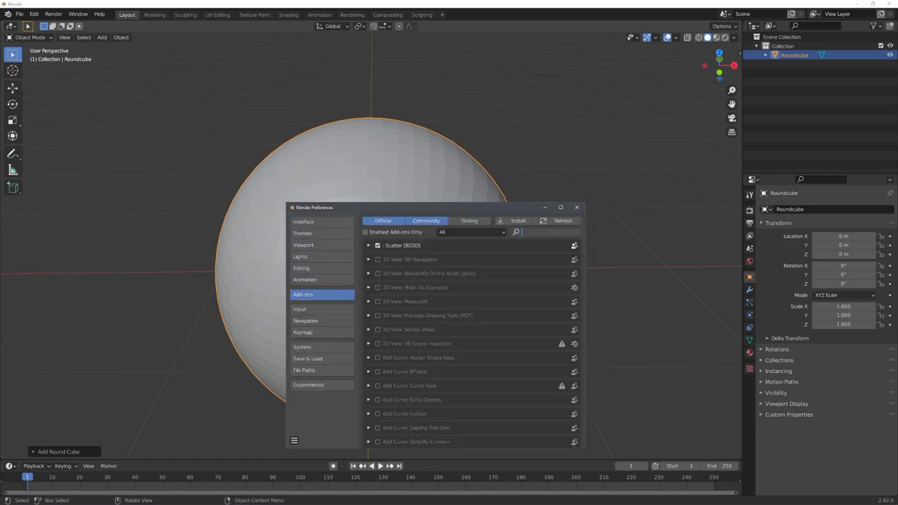
pyautogui.write('extra')
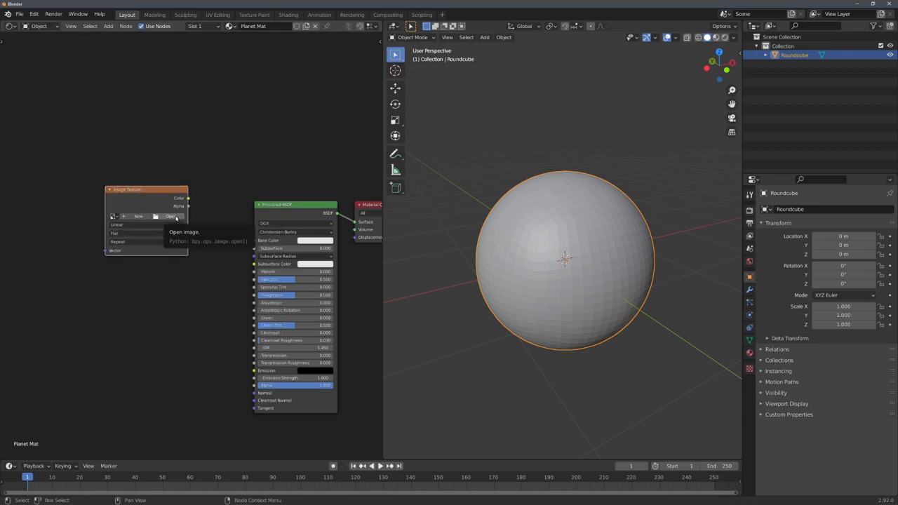
# Load 8k_mercury.jpg into the Planet Mat image texture node
pyautogui.click(171, 216)
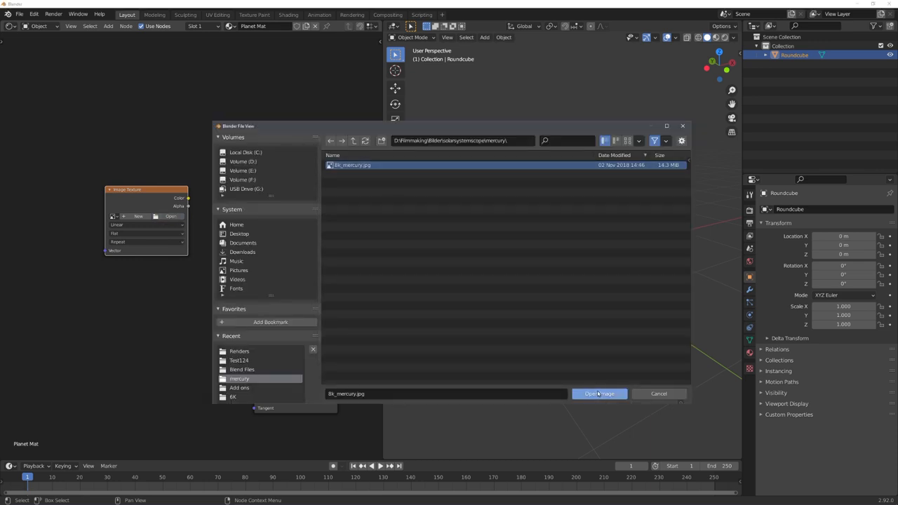
pyautogui.click(598, 393)
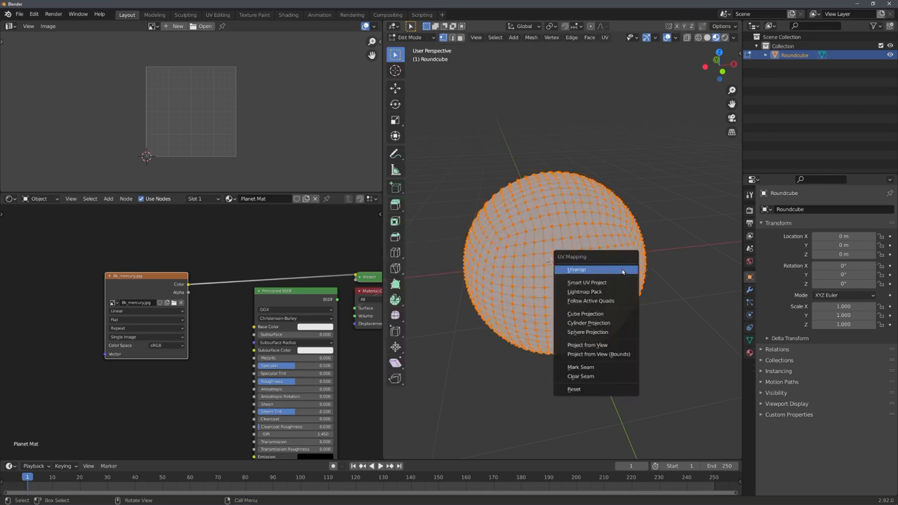
# Unwrap the sphere's UVs onto the Mercury map and view it in Material Preview
pyautogui.click(587, 332)
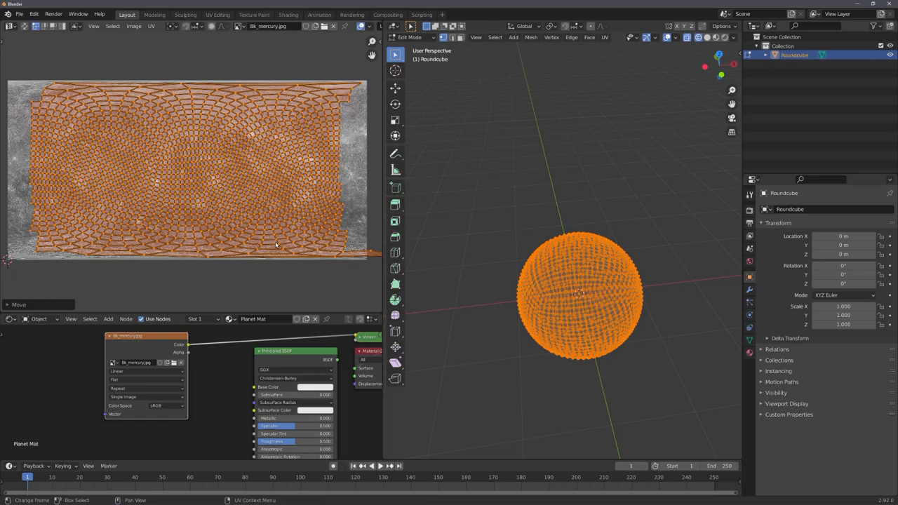
pyautogui.press('s')
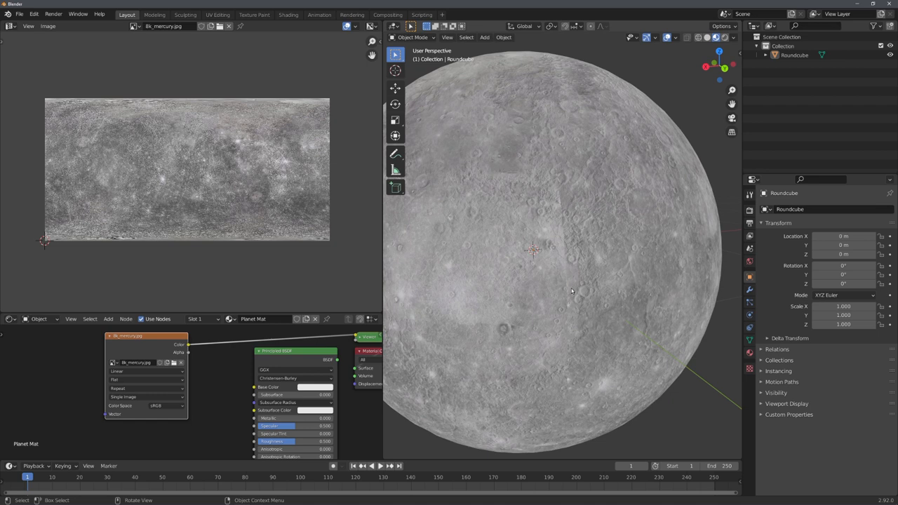
pyautogui.moveTo(573, 291); pyautogui.dragTo(660, 294)
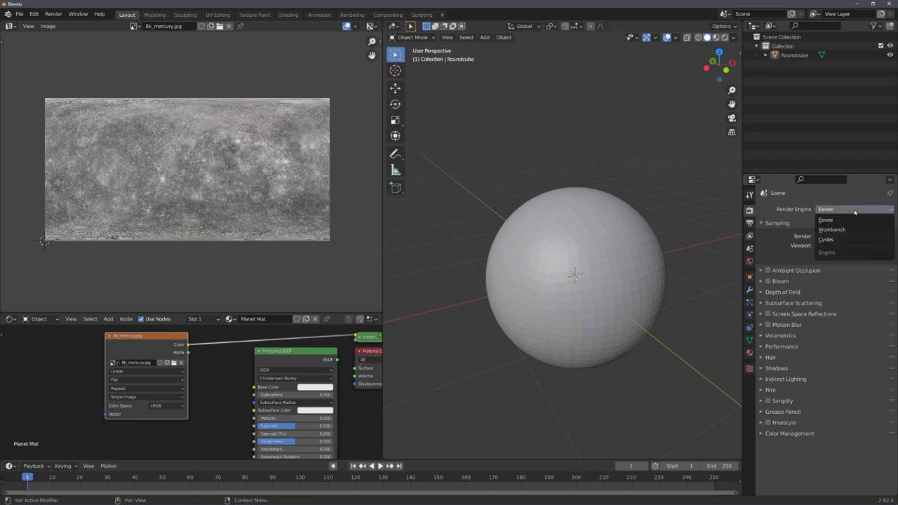
# Switch to Cycles, add a Sun light aimed at the planet with strength 10, and preview rendered
pyautogui.click(826, 239)
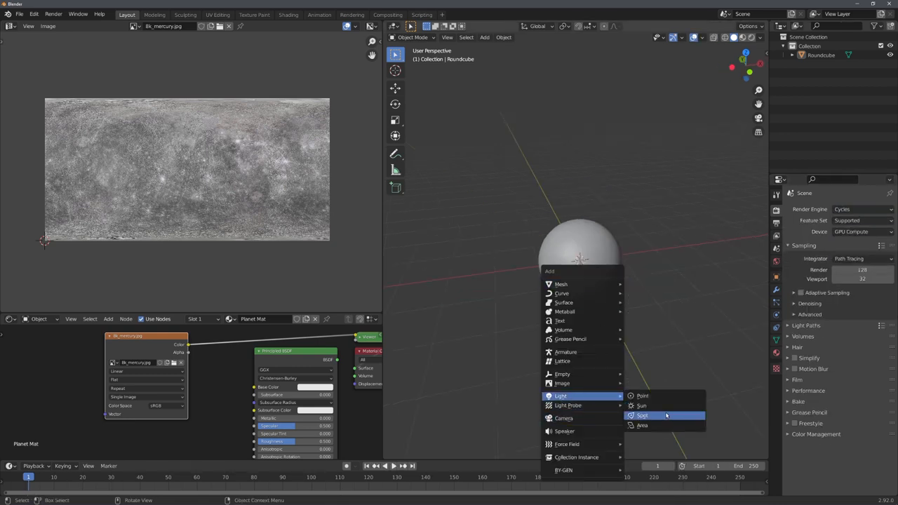
pyautogui.click(643, 406)
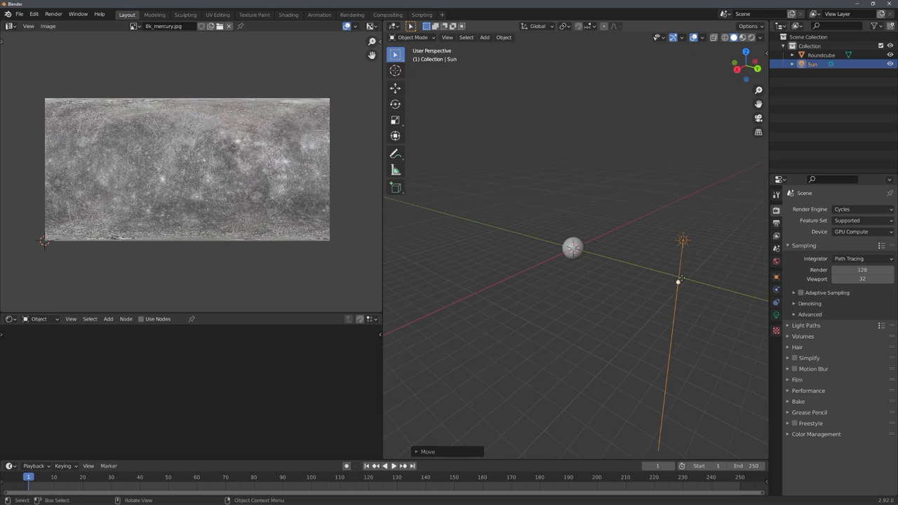
pyautogui.press('r')
pyautogui.write('10')
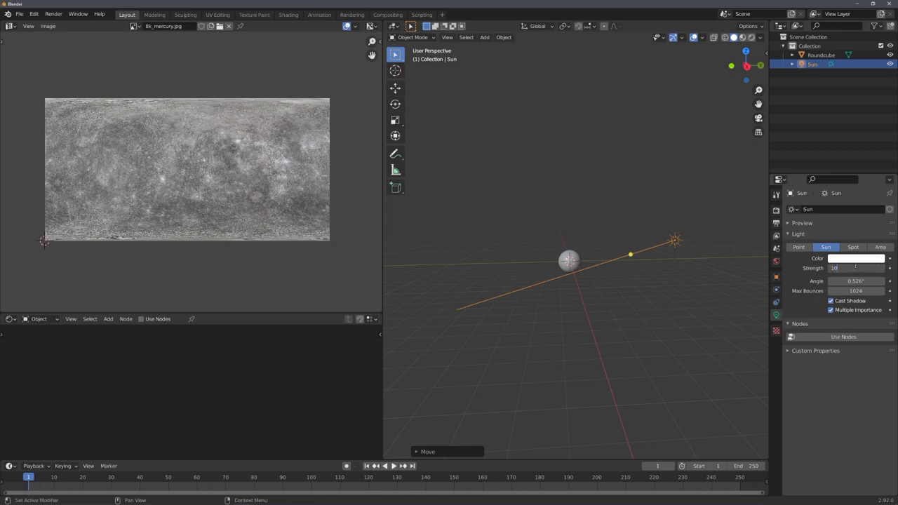
pyautogui.click(856, 268)
pyautogui.write('45')
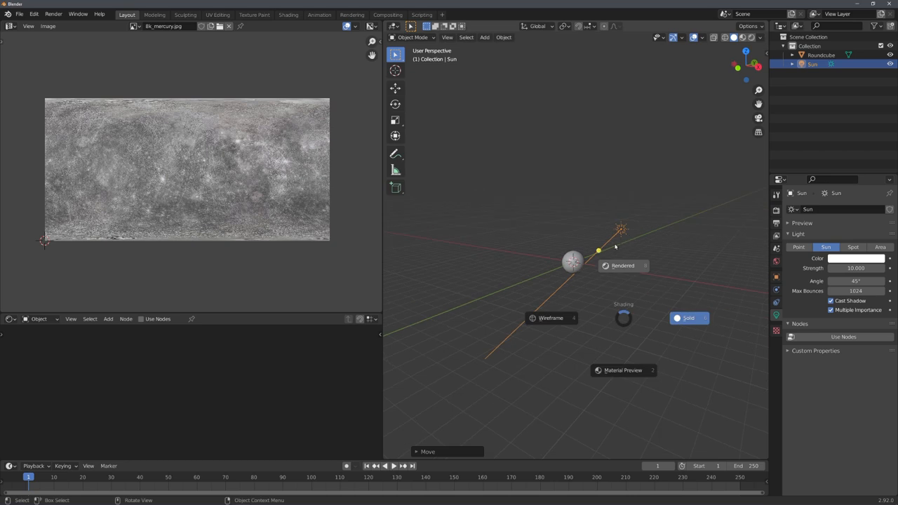
pyautogui.click(623, 266)
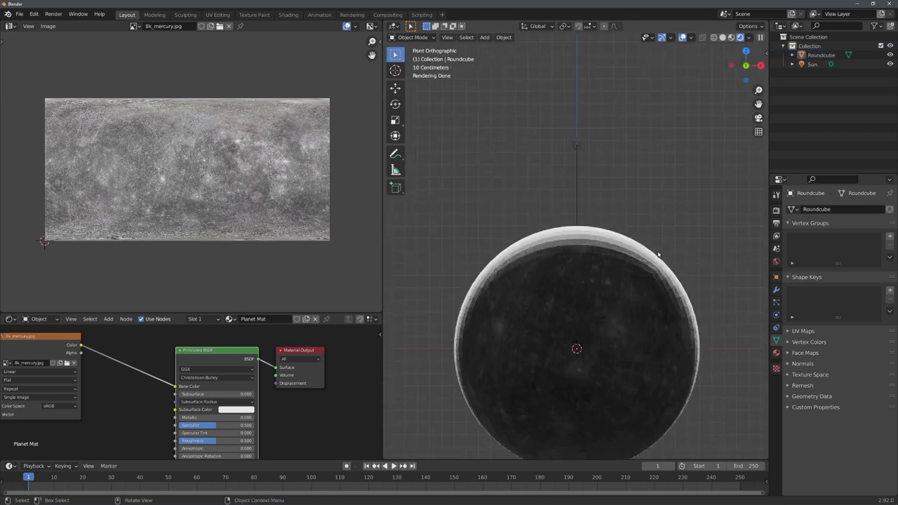
# Bring up the Render Properties for the half-lit rendered Mercury scene
pyautogui.click(576, 253)
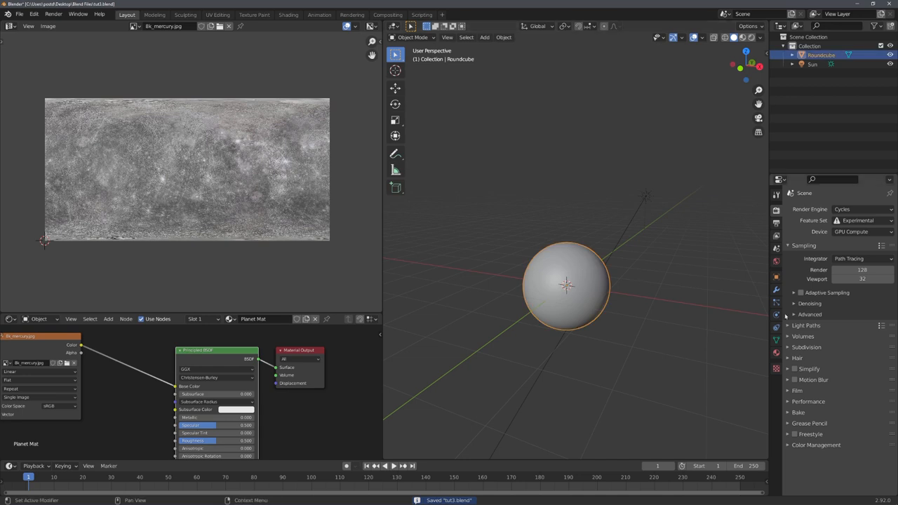
# Add a Subdivision Surface modifier to the Mercury sphere
pyautogui.click(804, 210)
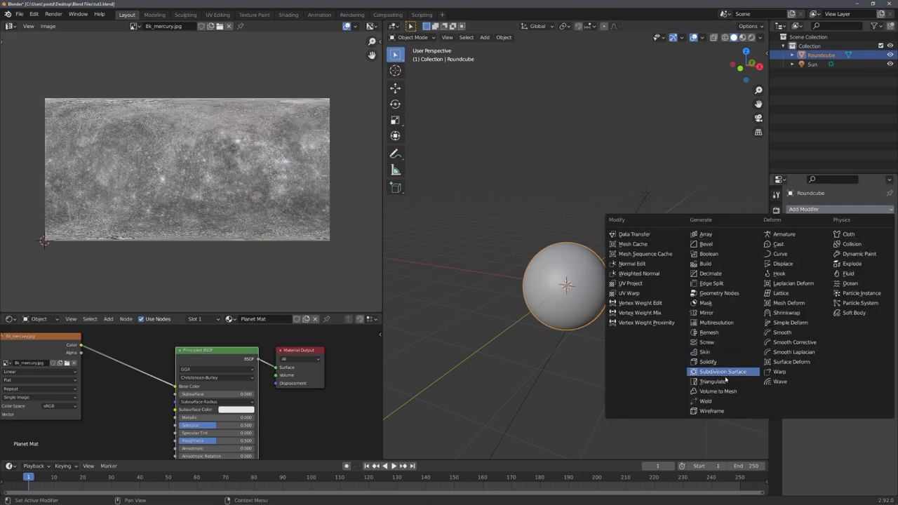
pyautogui.click(723, 370)
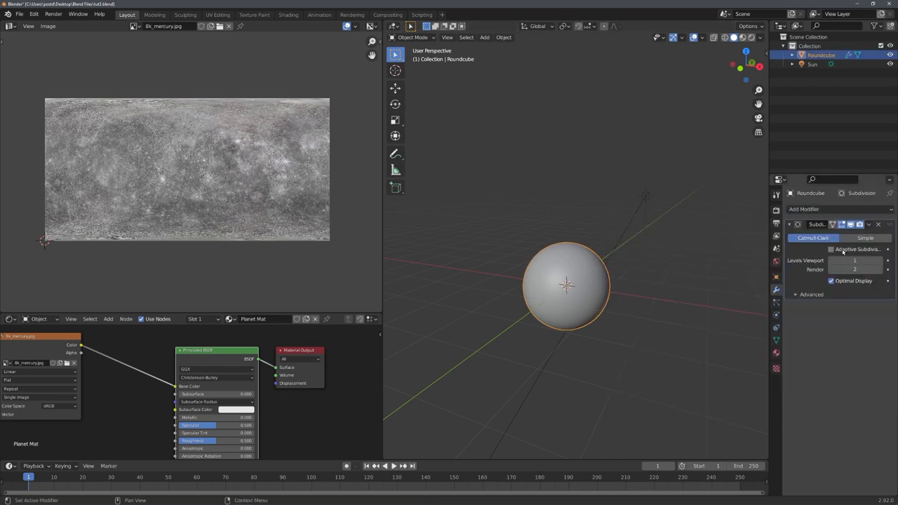
pyautogui.click(831, 249)
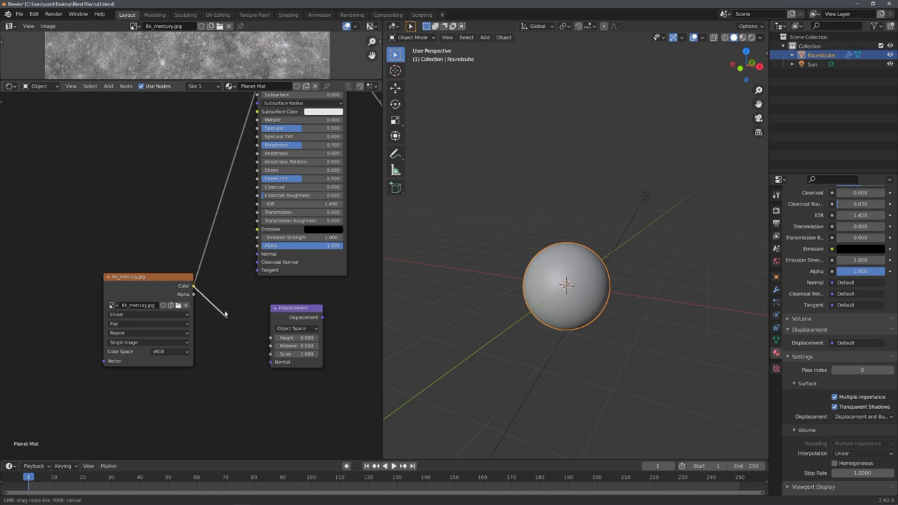
# Wire the Mercury texture Color into the Displacement node's Height at scale 0.010
pyautogui.moveTo(193, 287); pyautogui.dragTo(269, 337)
pyautogui.write('0.010')
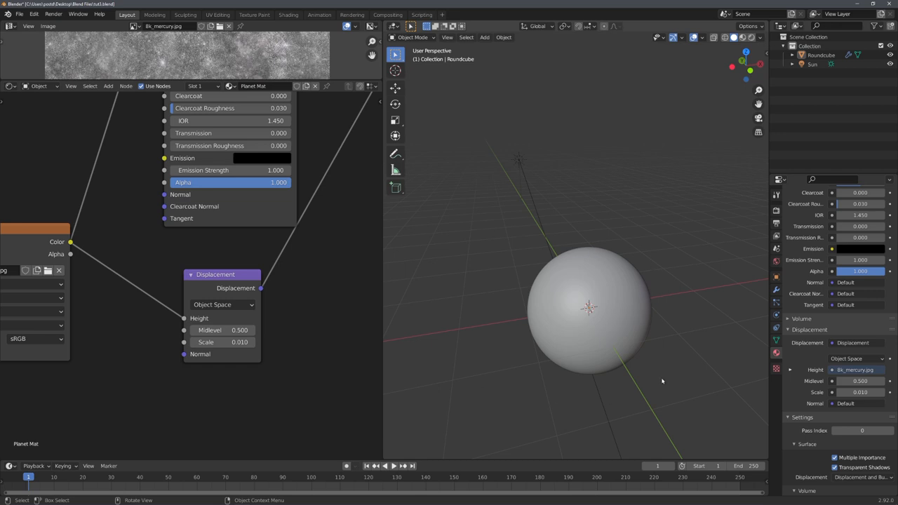
pyautogui.moveTo(491, 166)
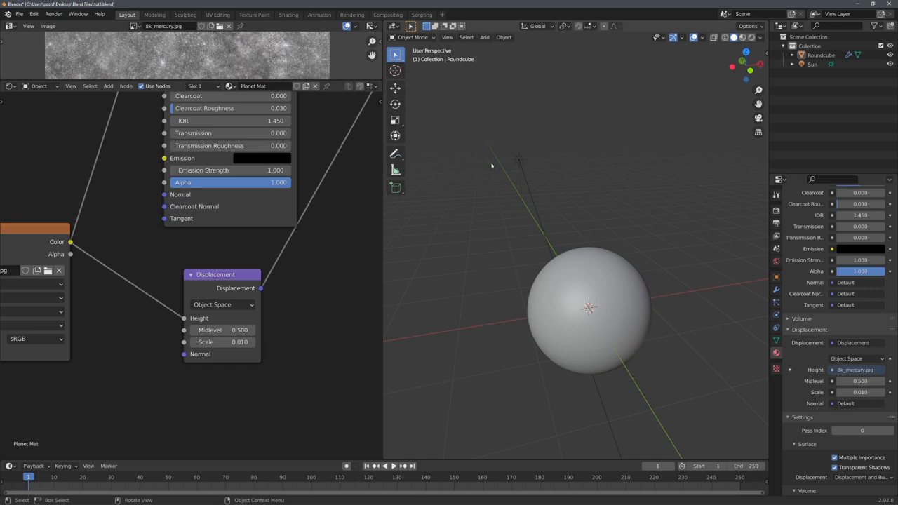
pyautogui.moveTo(564, 342)
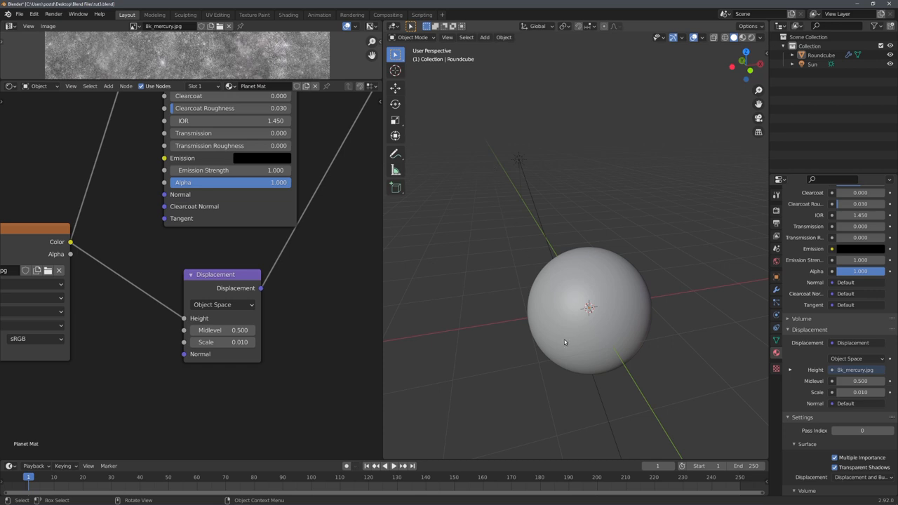
# Add a Circle mesh around Mercury and shape it into a flat ring disc
pyautogui.click(484, 36)
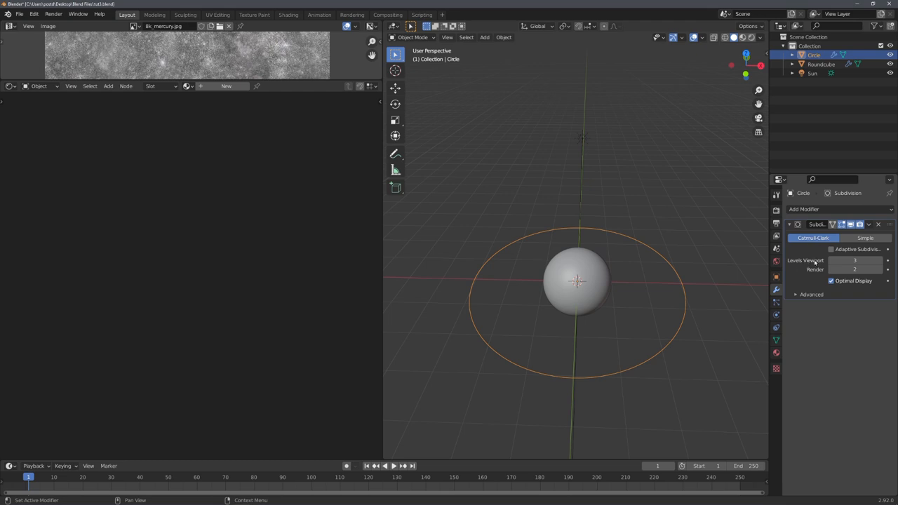
pyautogui.moveTo(812, 259)
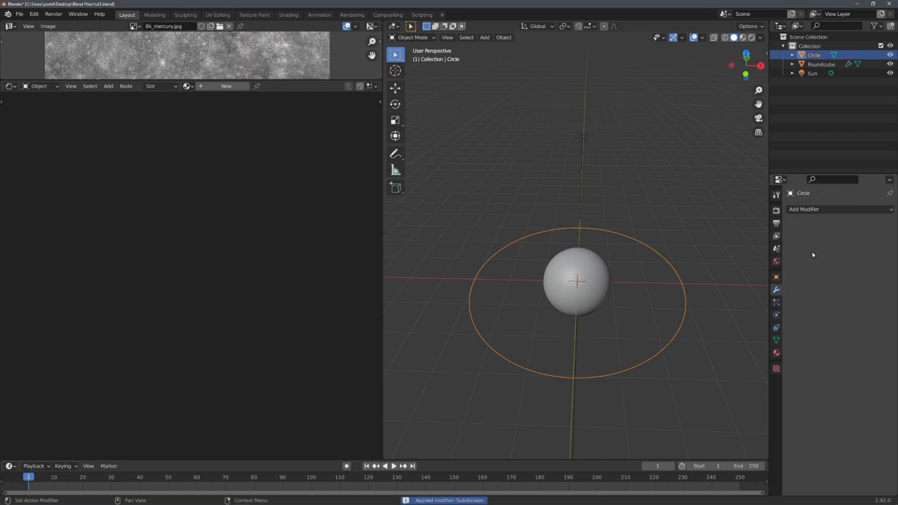
pyautogui.press('Tab')
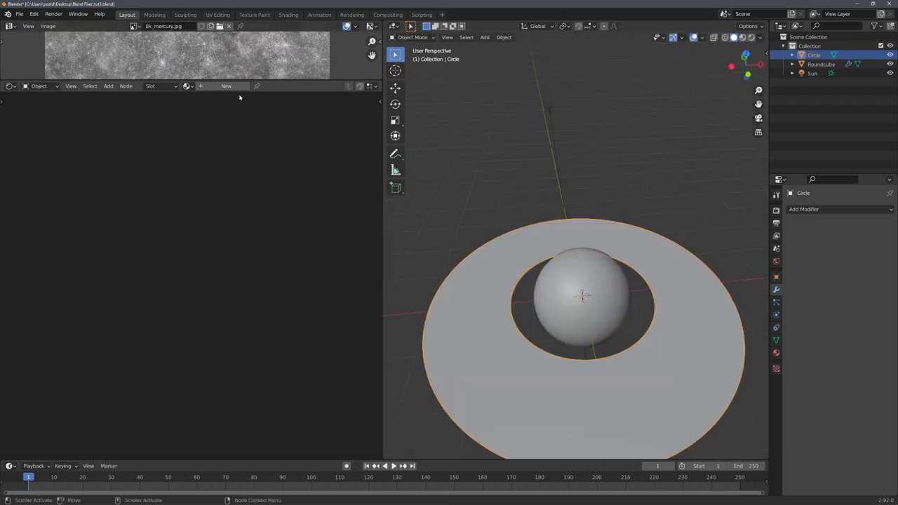
# Create a new ring material and add a Gradient Texture driven by Texture Coordinate Object output
pyautogui.click(226, 85)
pyautogui.write('Ring Mat')
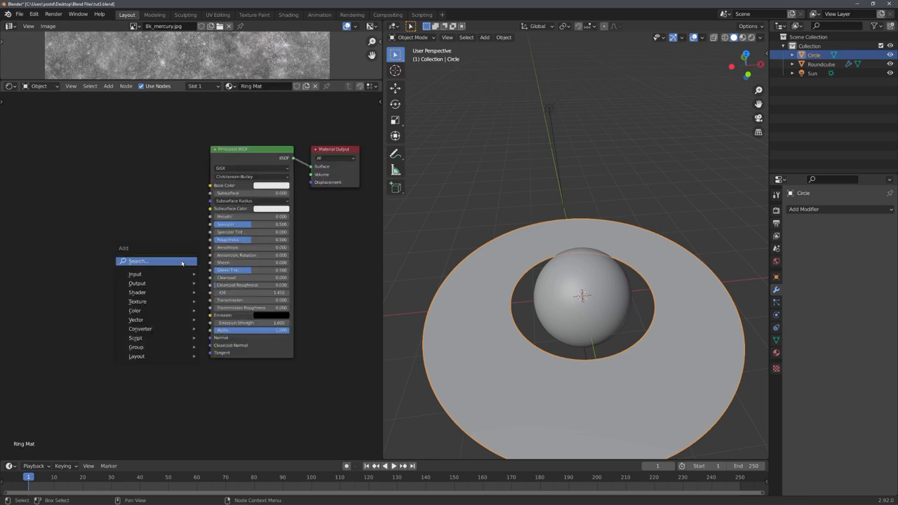
pyautogui.write('gra')
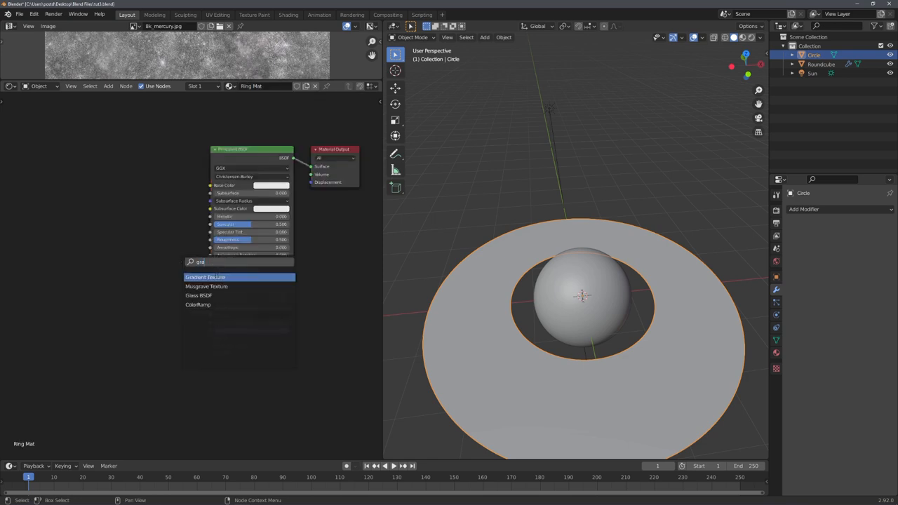
pyautogui.click(205, 278)
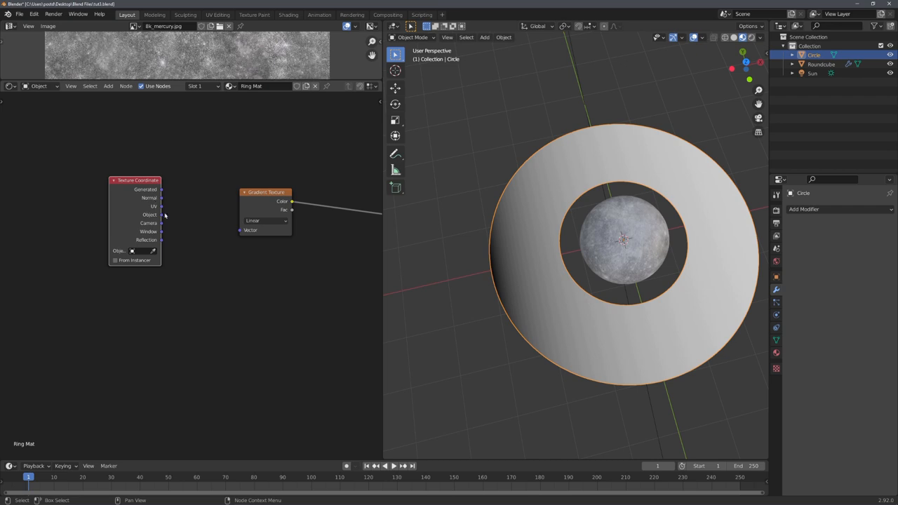
pyautogui.moveTo(162, 215); pyautogui.dragTo(211, 210)
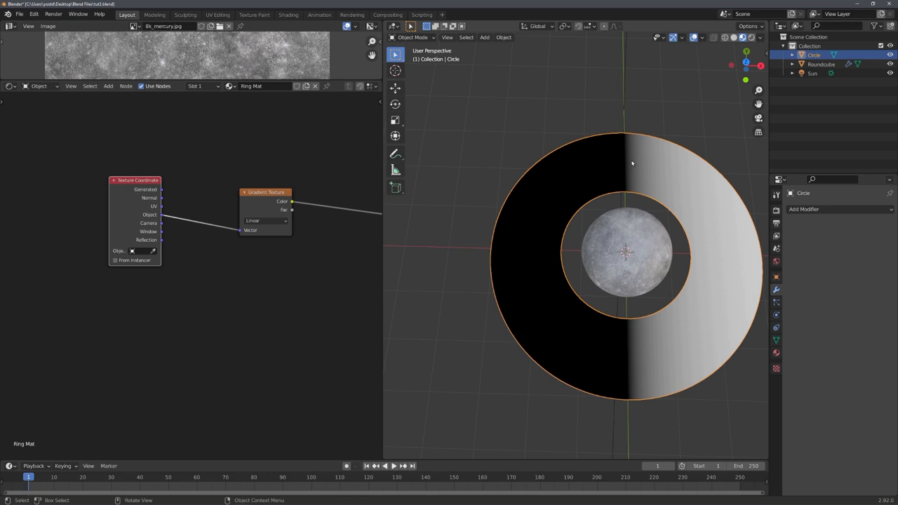
pyautogui.moveTo(629, 258)
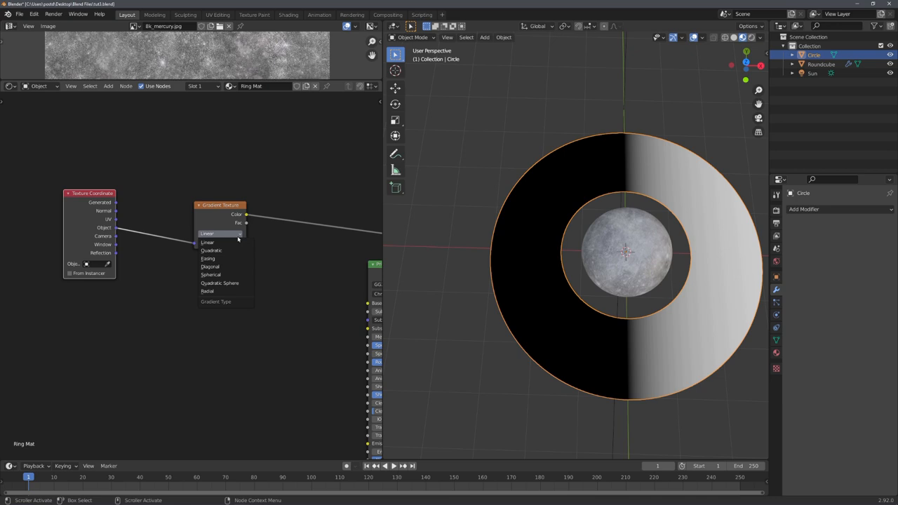
# Set the gradient to Spherical and slide the ColorRamp's white stop toward the middle
pyautogui.click(211, 274)
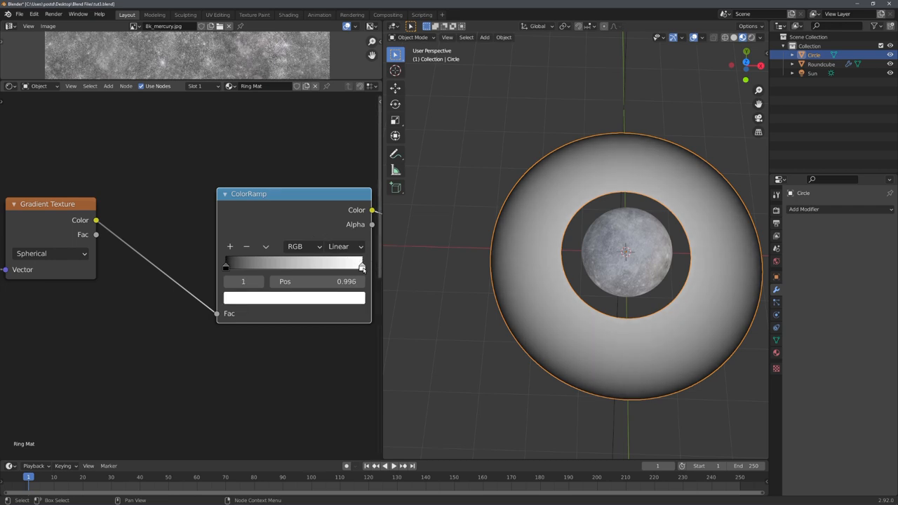
pyautogui.moveTo(362, 267); pyautogui.dragTo(302, 266)
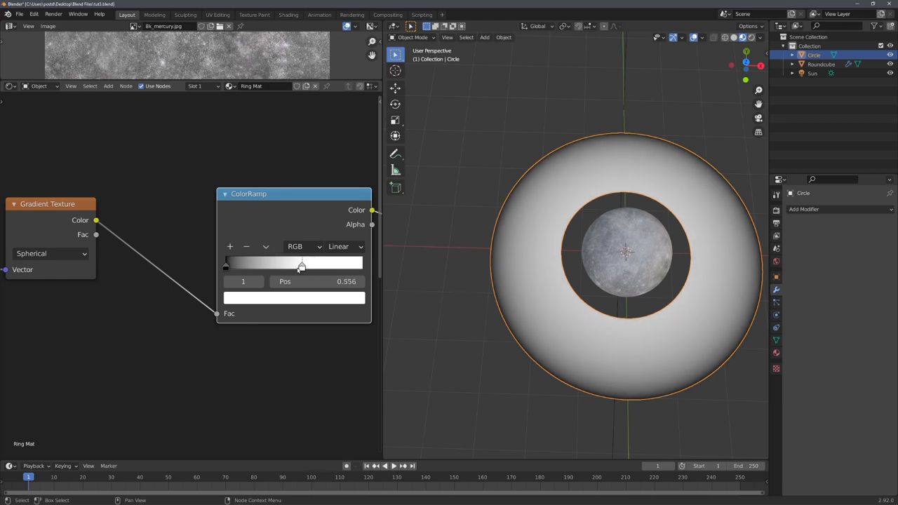
pyautogui.moveTo(302, 265); pyautogui.dragTo(298, 265)
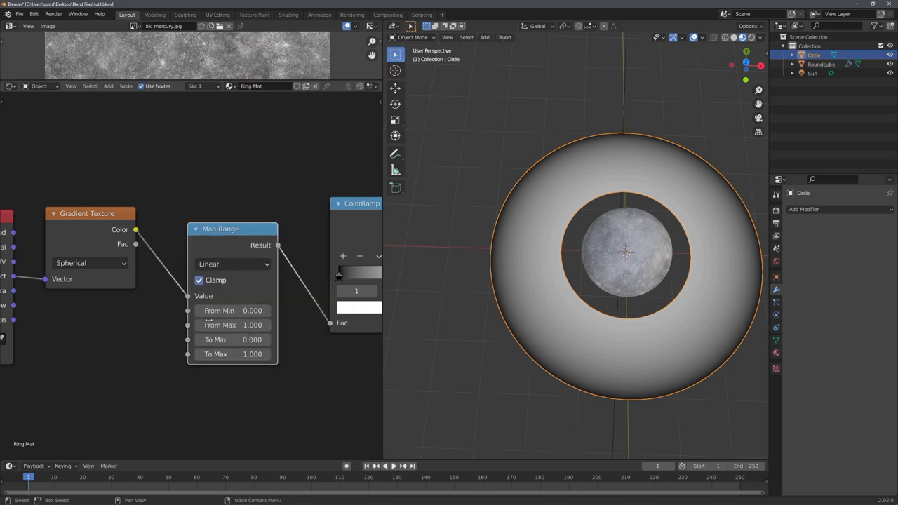
# Set Map Range From Max to 0.5 and give the ramp extra stops with B-Spline interpolation
pyautogui.doubleClick(232, 325)
pyautogui.write('0.500')
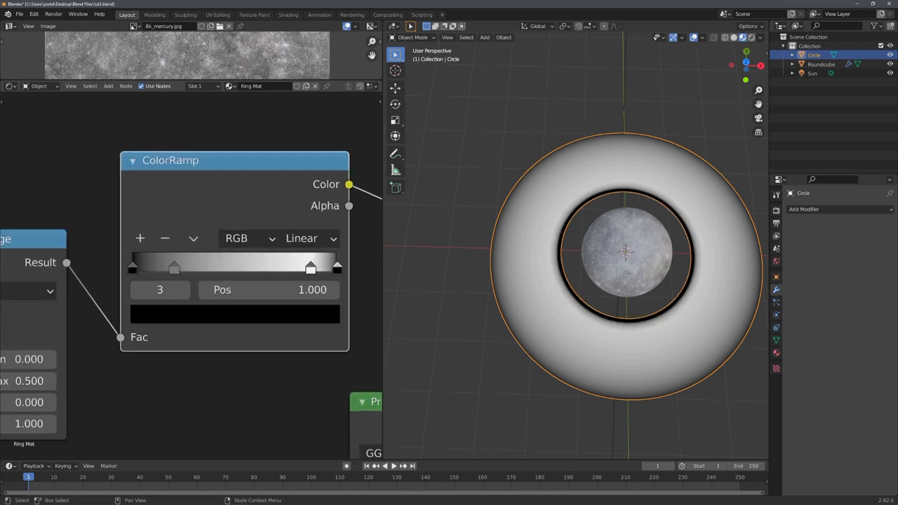
pyautogui.click(309, 239)
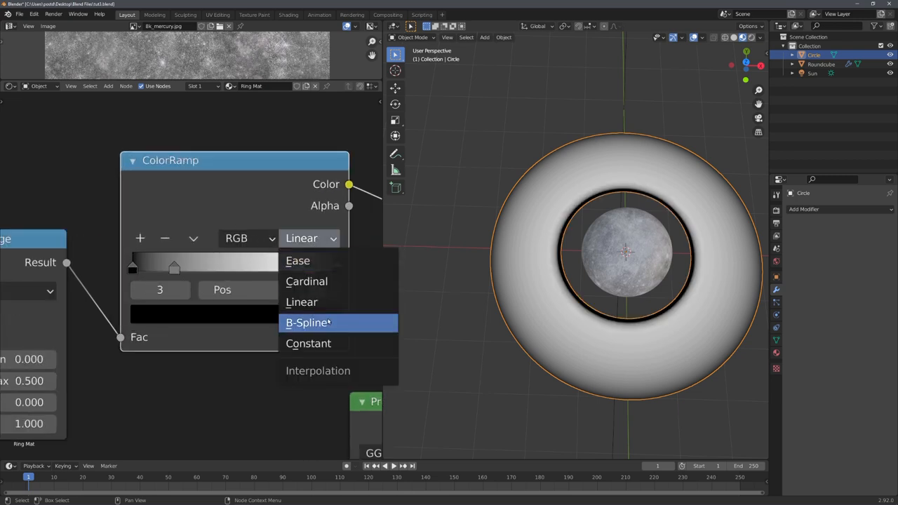
pyautogui.click(309, 321)
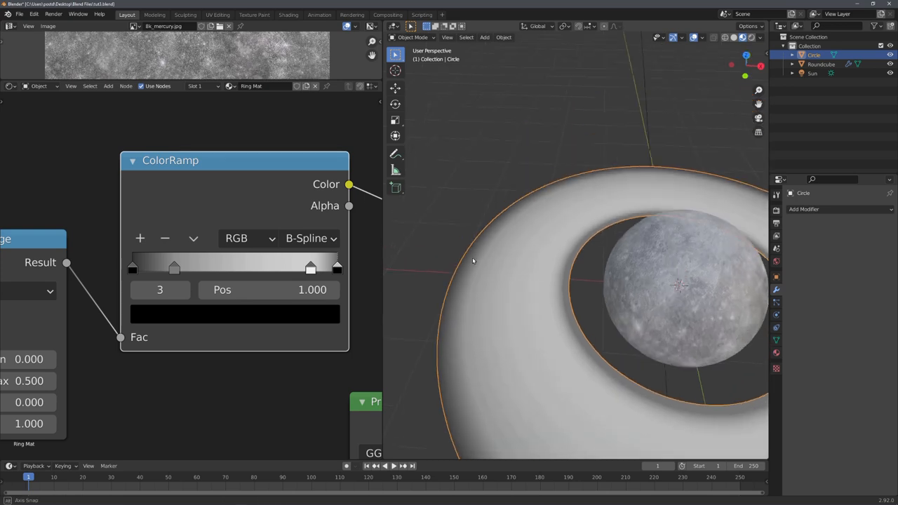
pyautogui.click(235, 315)
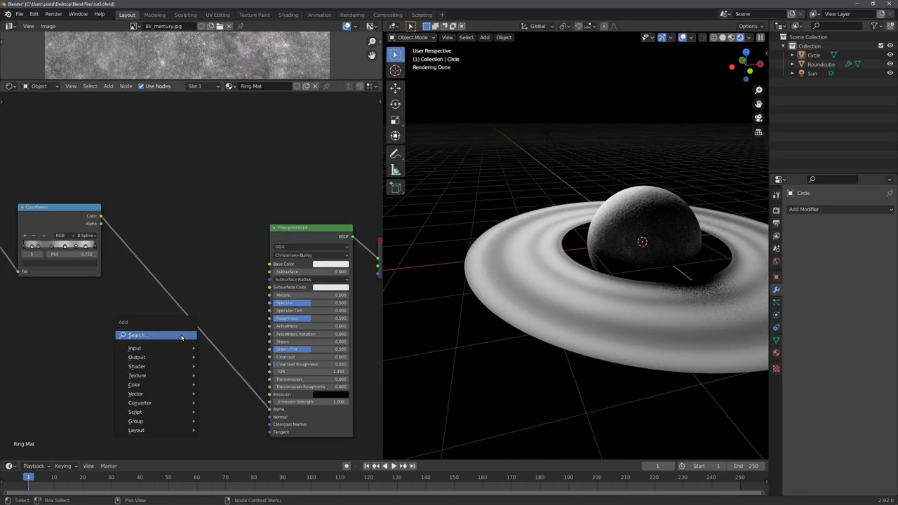
# Add a second ColorRamp node to the Ring Mat material
pyautogui.write('colo')
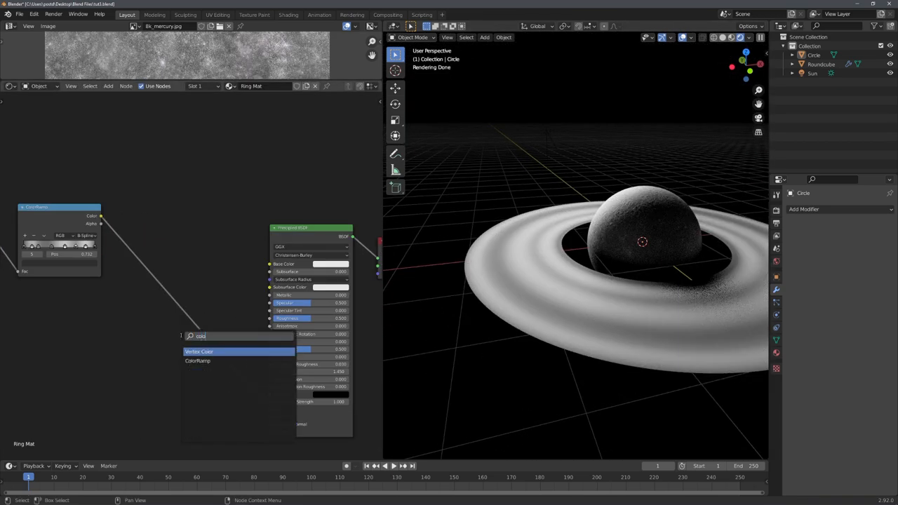
pyautogui.click(196, 361)
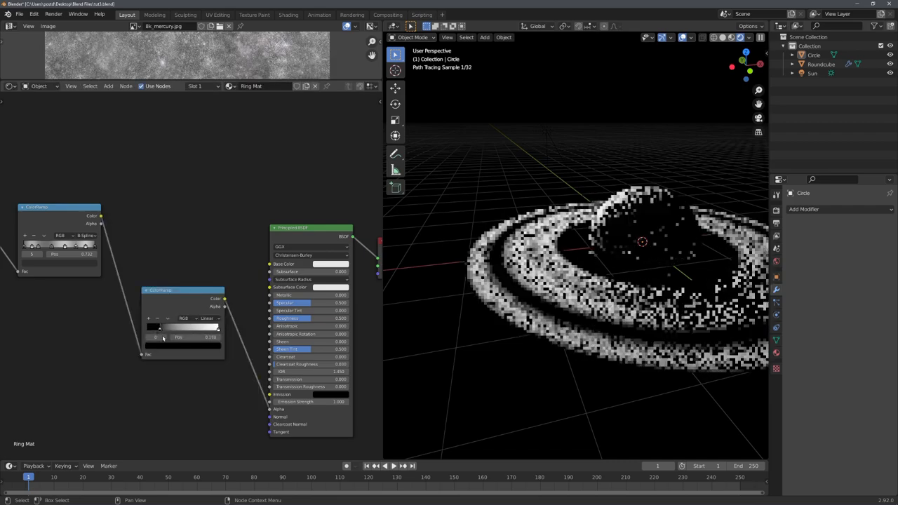